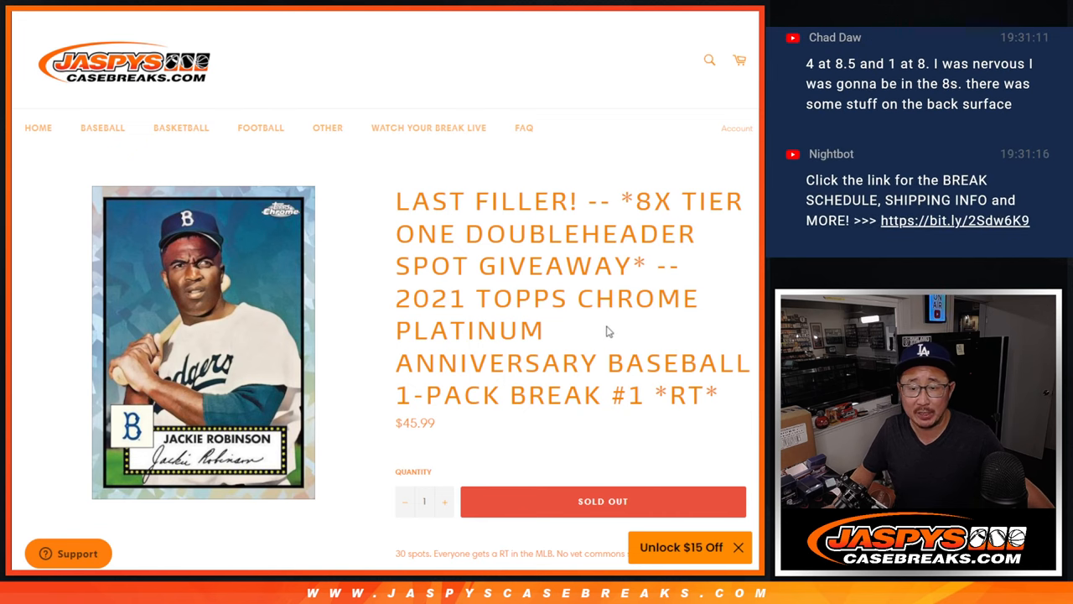
mouse_move(550, 336)
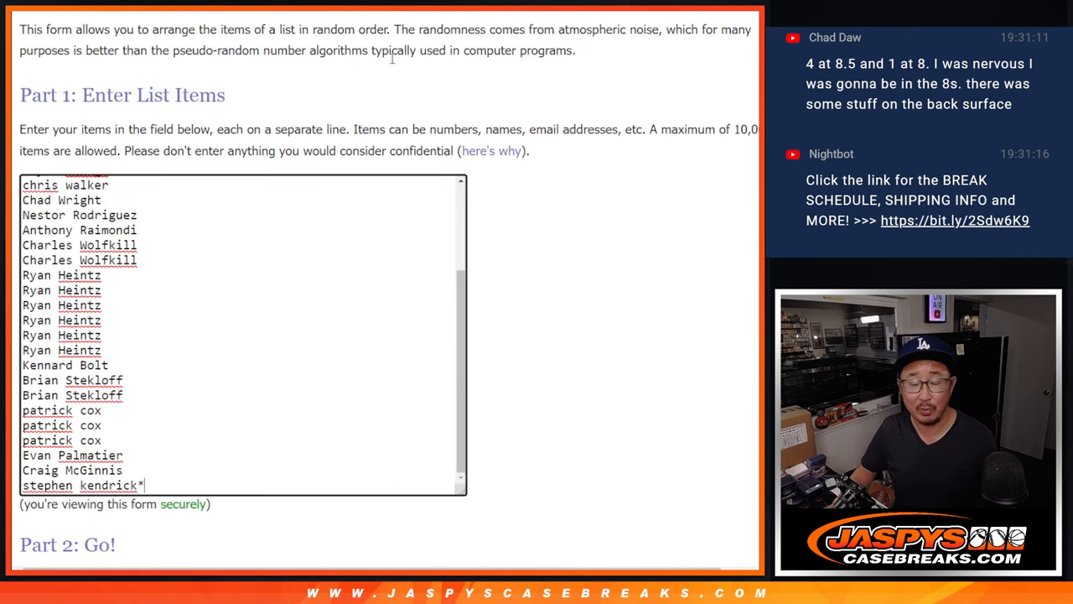
Roll two dice for the shuffle count, then reshuffle the 30 participant names again.
scroll("up", 3)
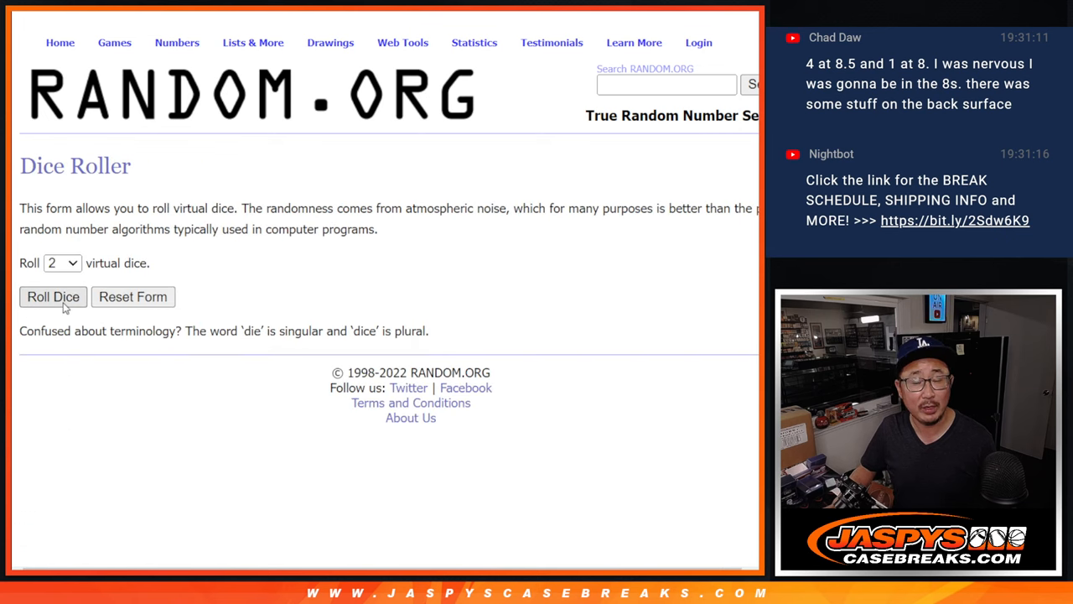
left_click(53, 295)
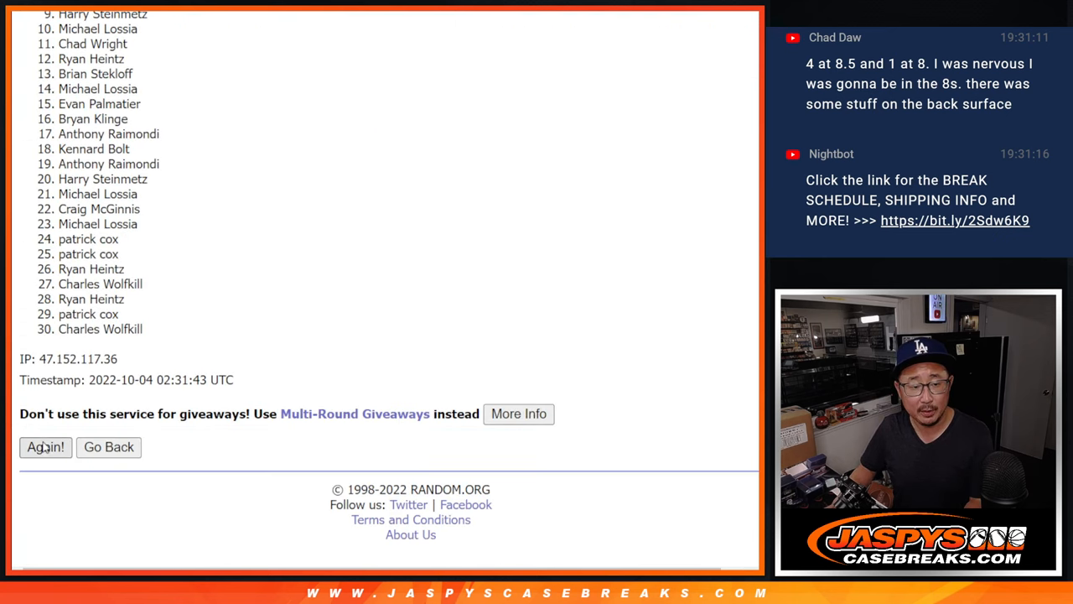
left_click(45, 446)
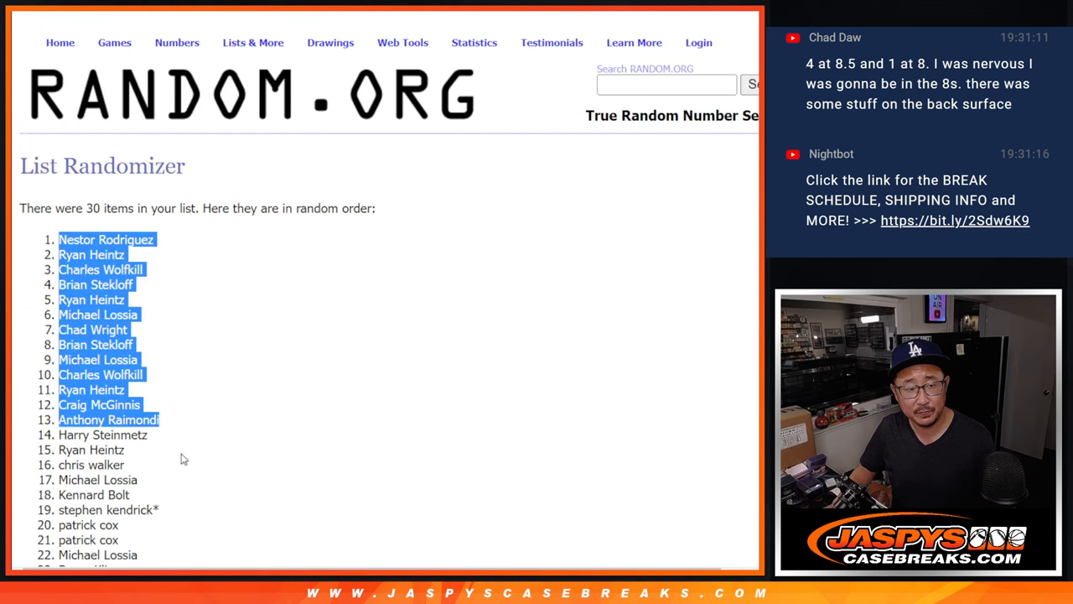
scroll("down", 3)
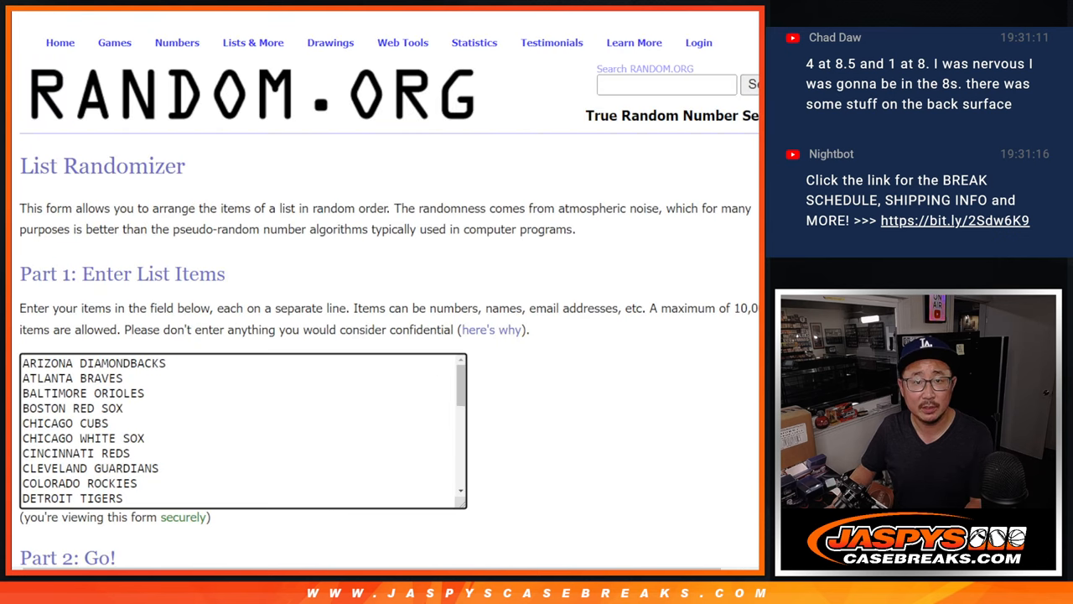
Reshuffle the 30 MLB team names twice more to reach the final random order.
scroll("down", 3)
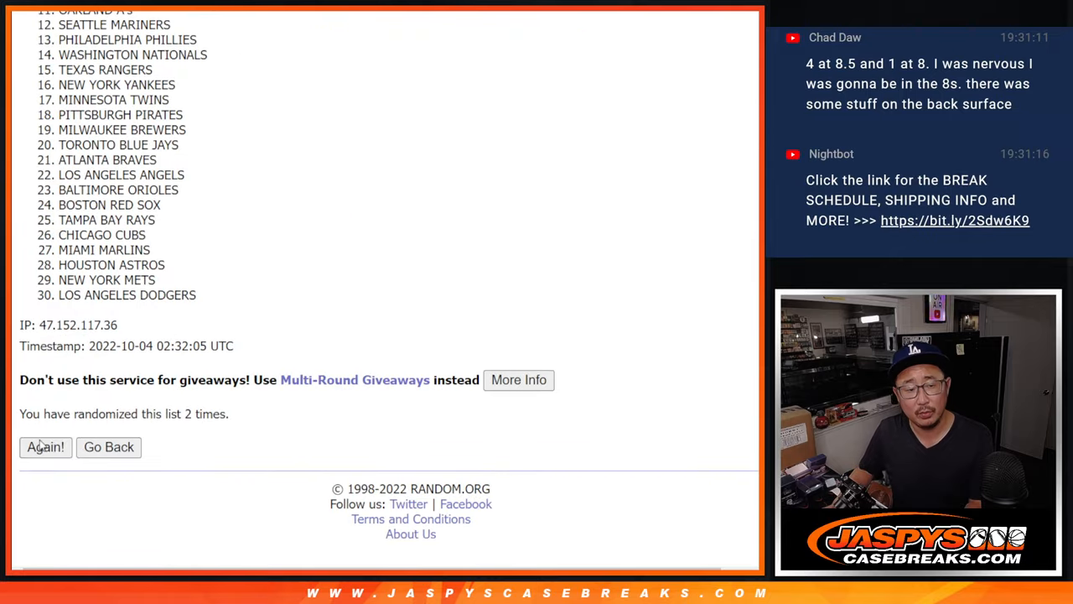
left_click(45, 446)
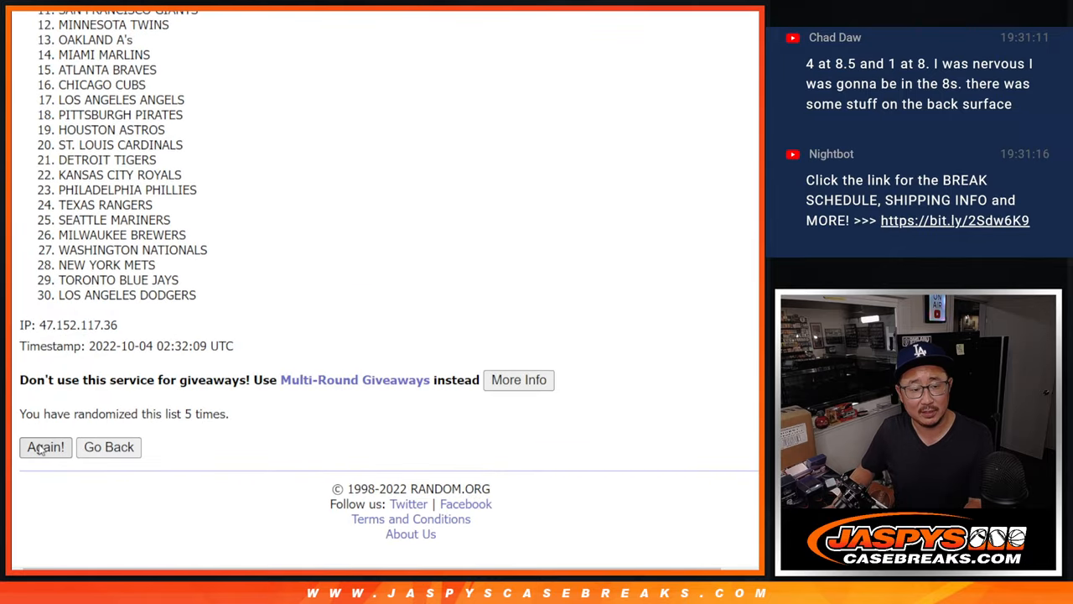
left_click(45, 446)
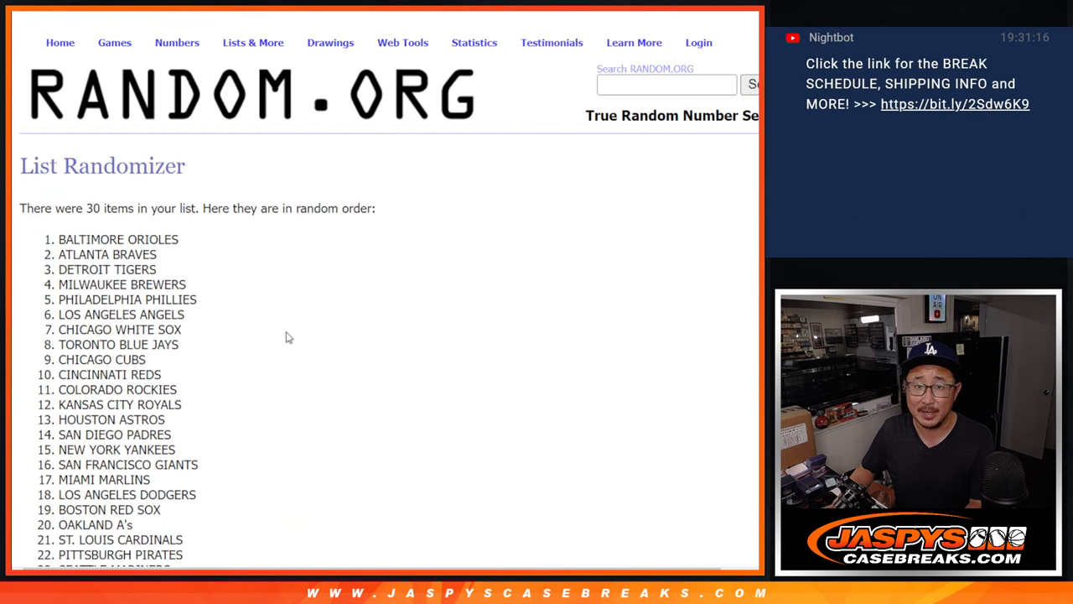
scroll("down", 3)
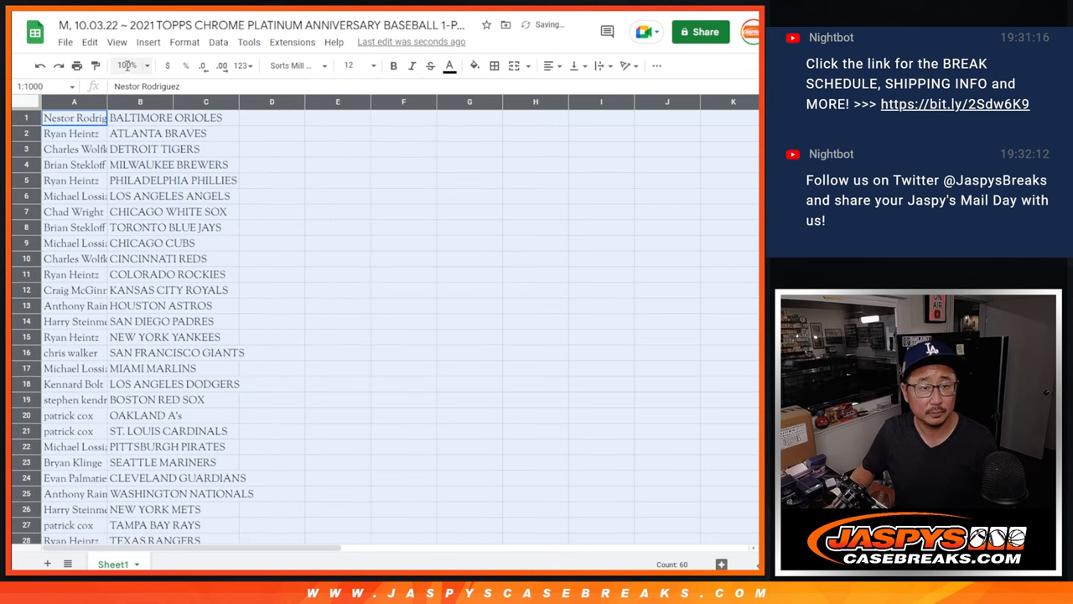
Enlarge the sheet and sort it A to Z by the team column B.
left_click(127, 65)
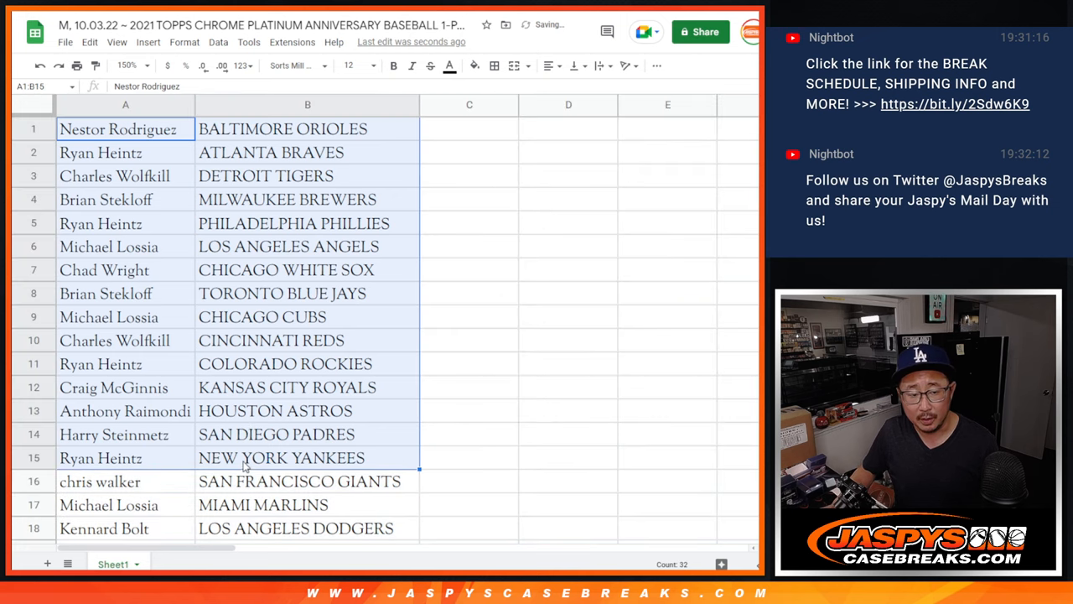
scroll("down", 3)
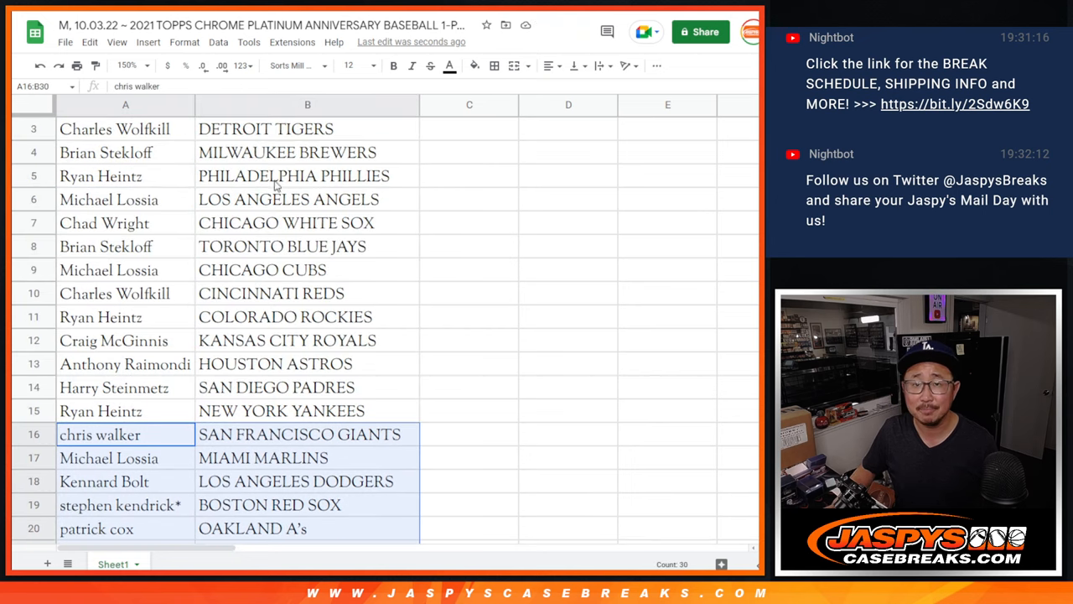
left_click(127, 66)
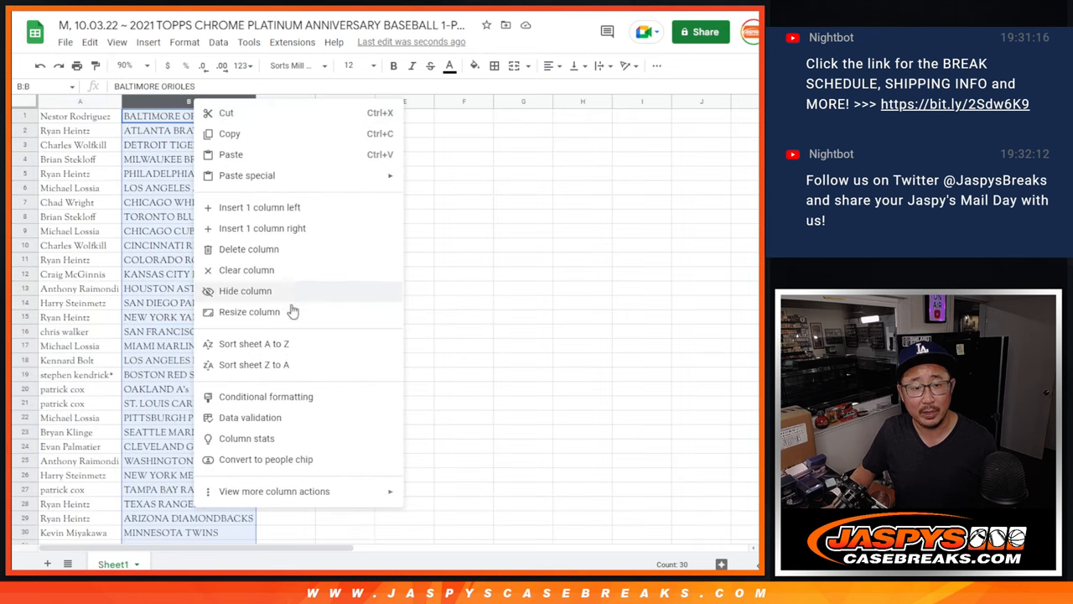
left_click(253, 342)
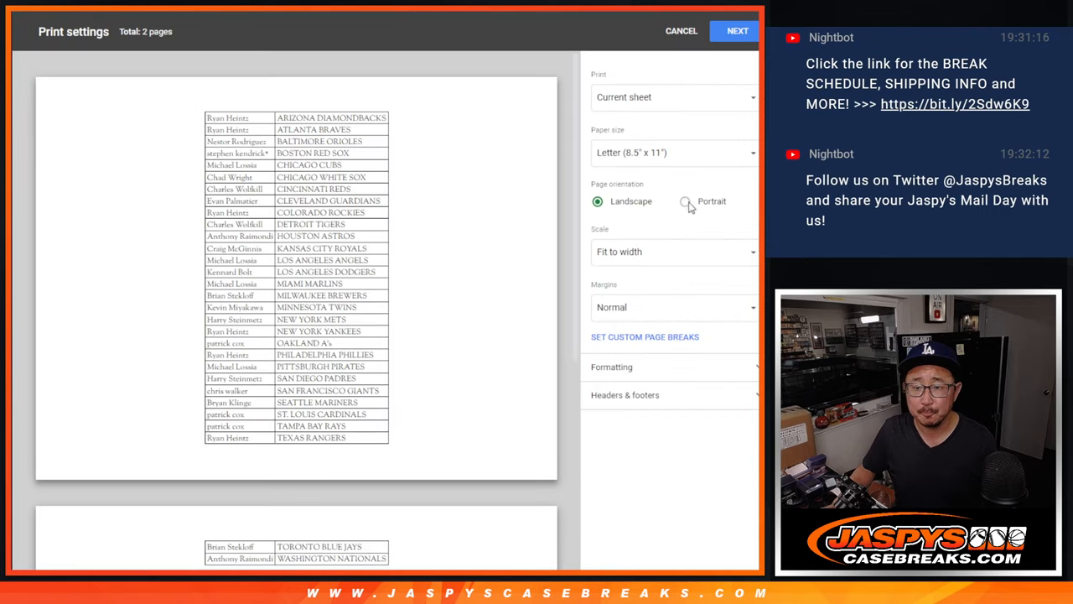
Set Portrait orientation so the list fits one page and proceed to print.
left_click(687, 202)
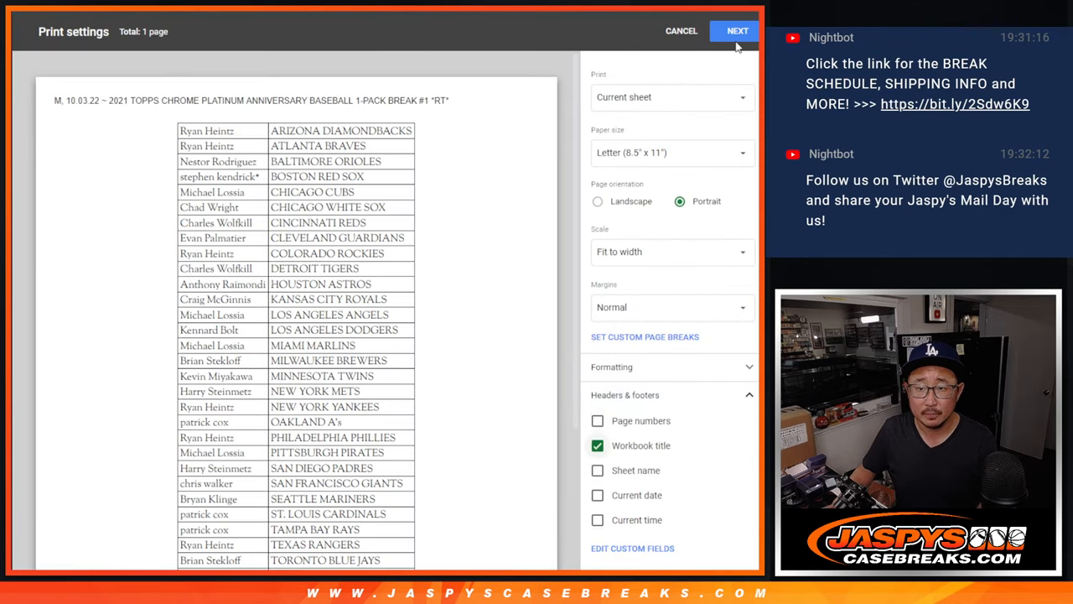
left_click(681, 30)
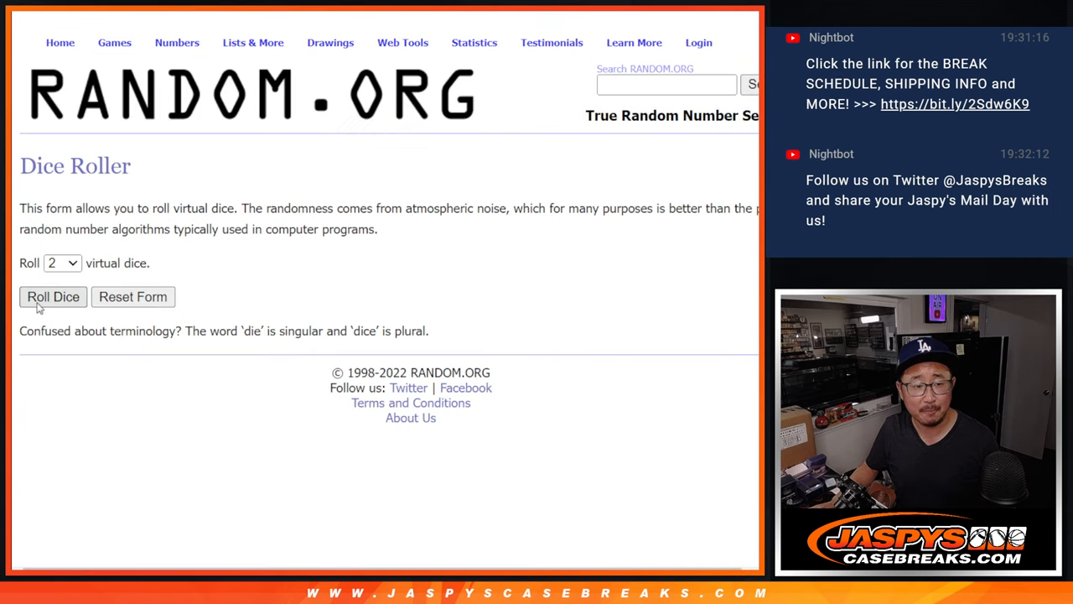
Roll two dice, return to the List Randomizer and shuffle the participant names repeatedly toward nine times.
left_click(54, 295)
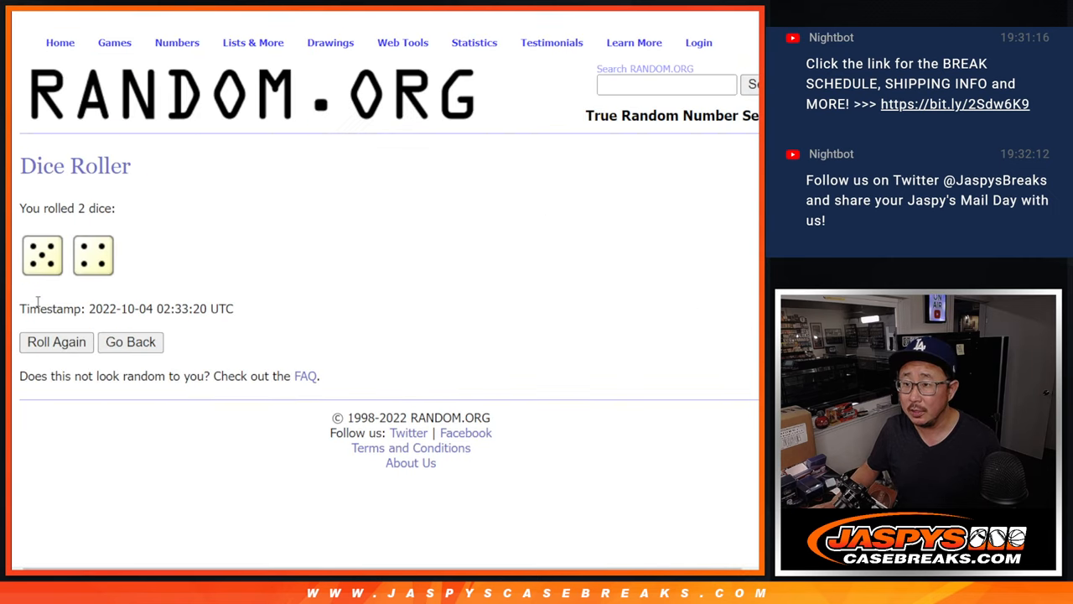
left_click(131, 342)
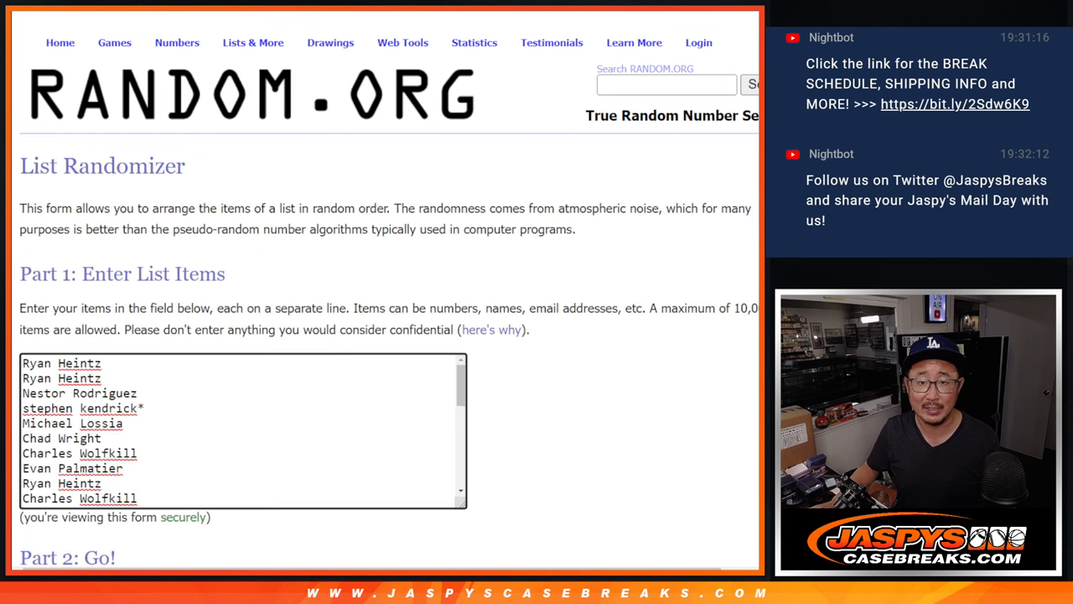
scroll("down", 3)
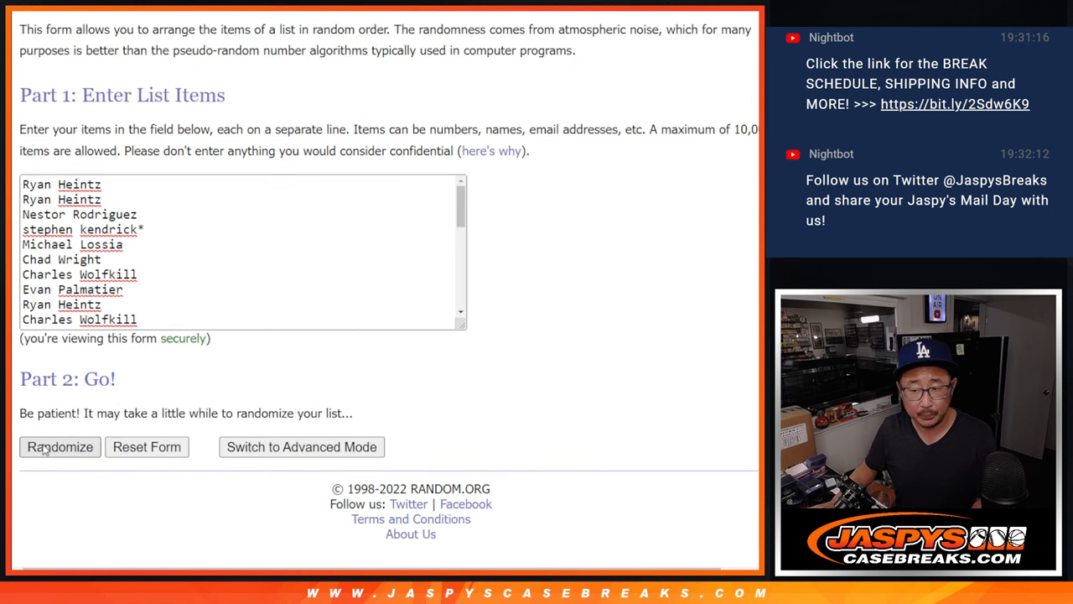
left_click(60, 446)
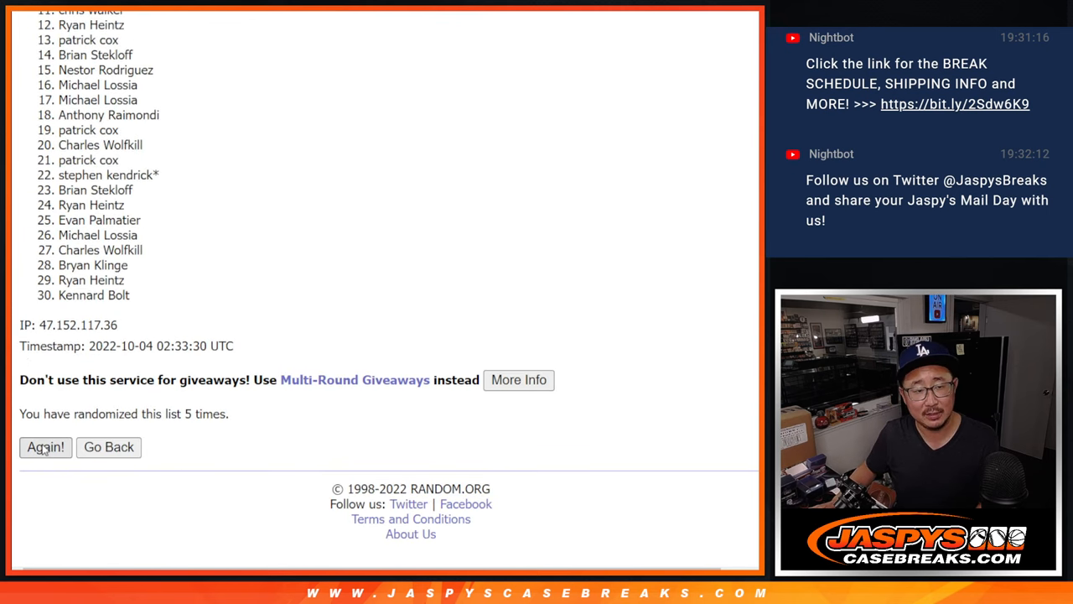
left_click(45, 446)
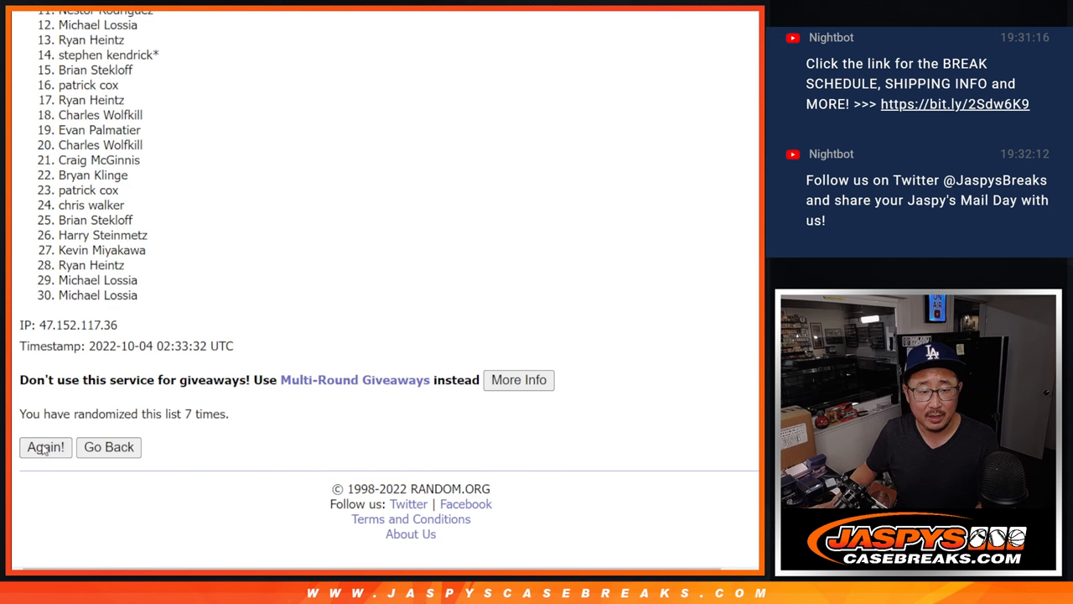
left_click(45, 446)
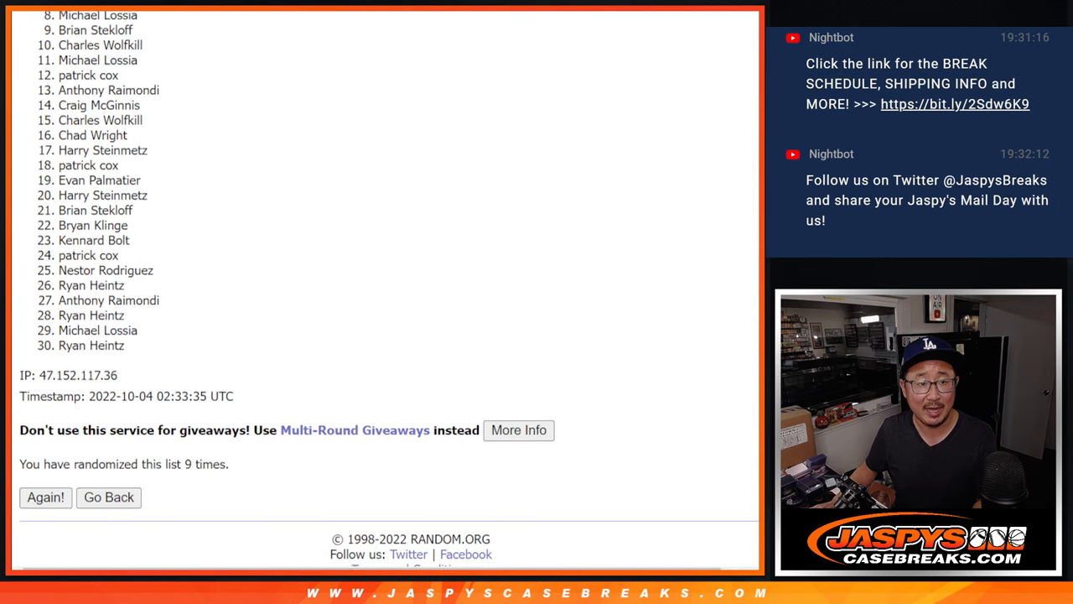
Scroll to the ninth-shuffle results and select names 1 through 8.
scroll("up", 3)
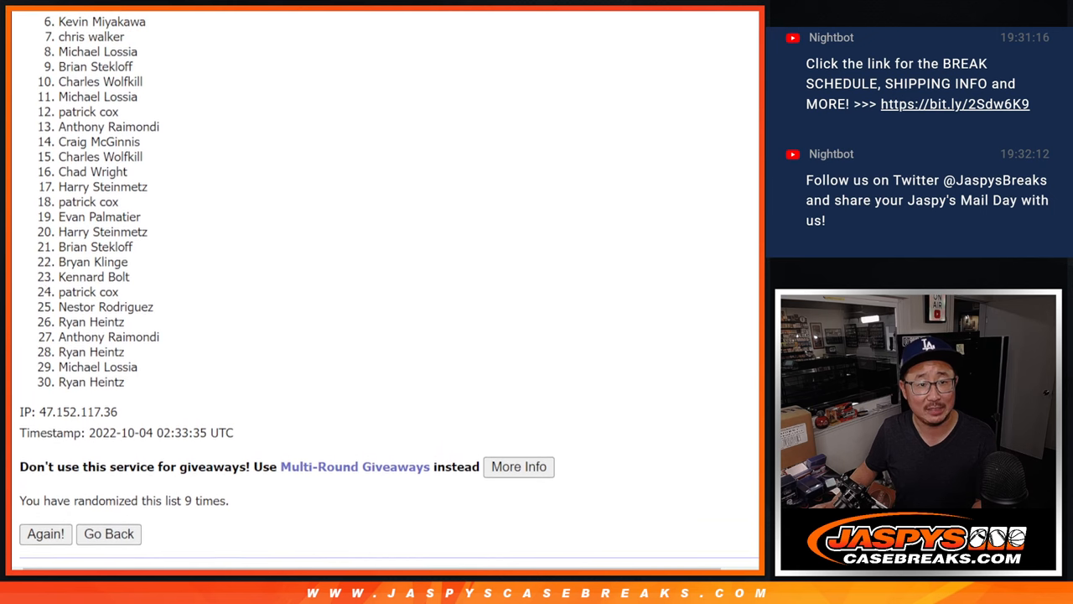
scroll("up", 3)
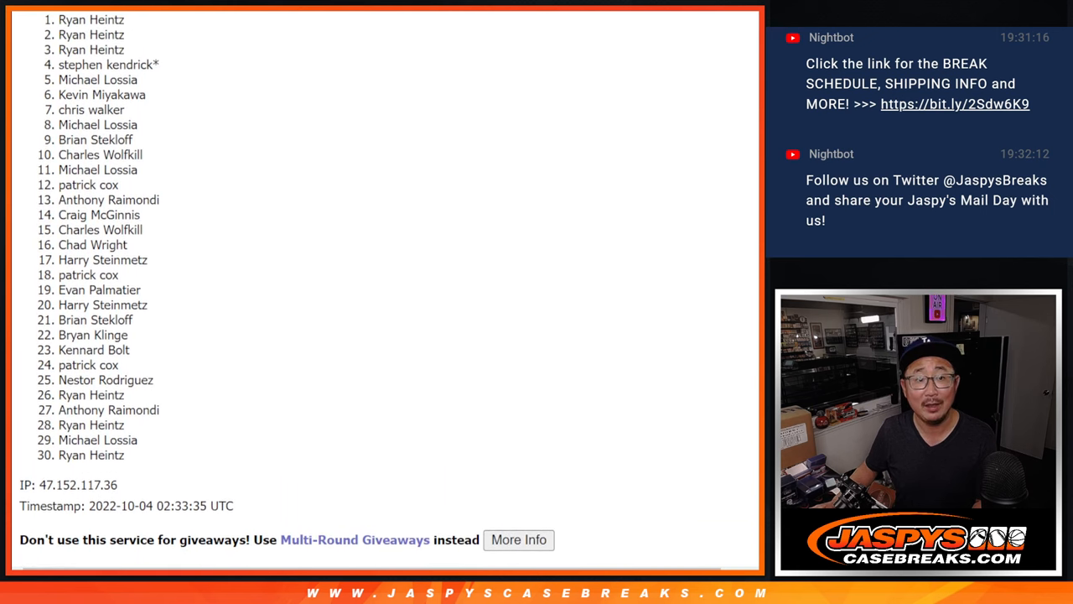
left_click_drag(59, 20, 128, 141)
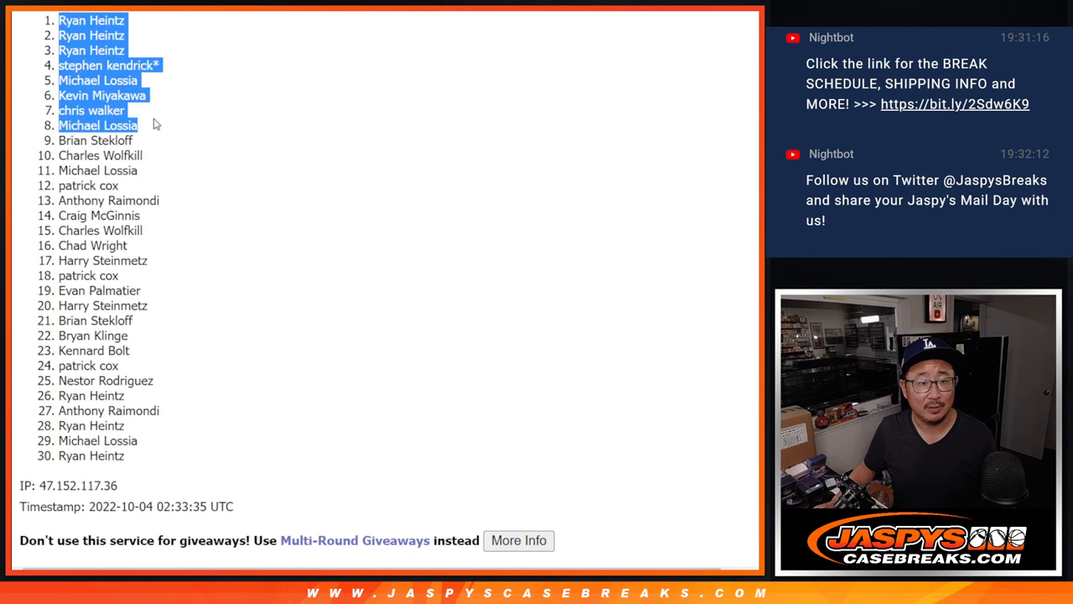
mouse_move(356, 196)
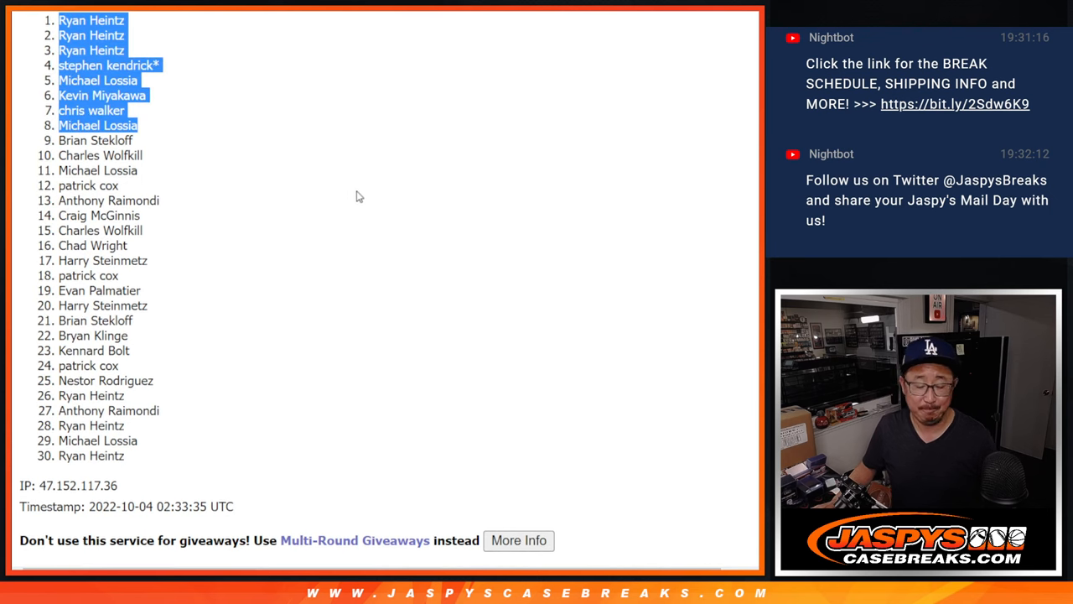